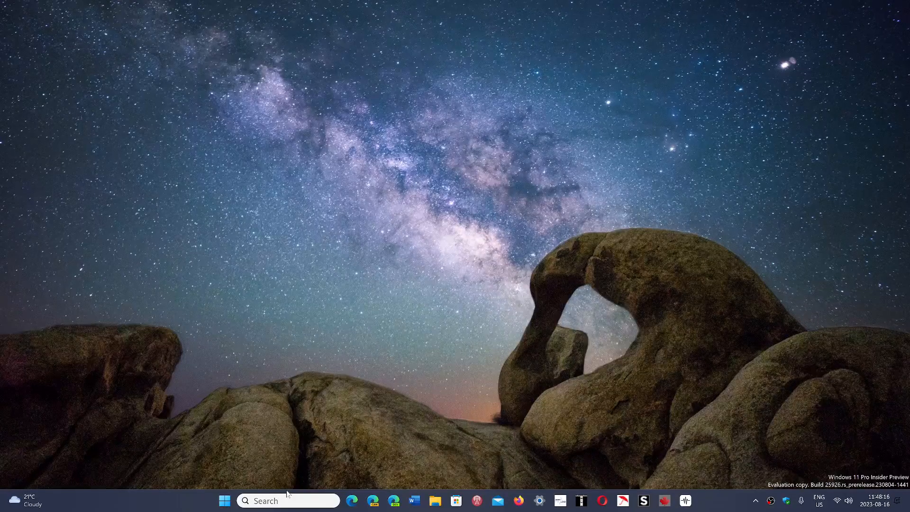
# Step: Find Paint via Windows Search for 'pai' and launch it
pyautogui.click(288, 501)
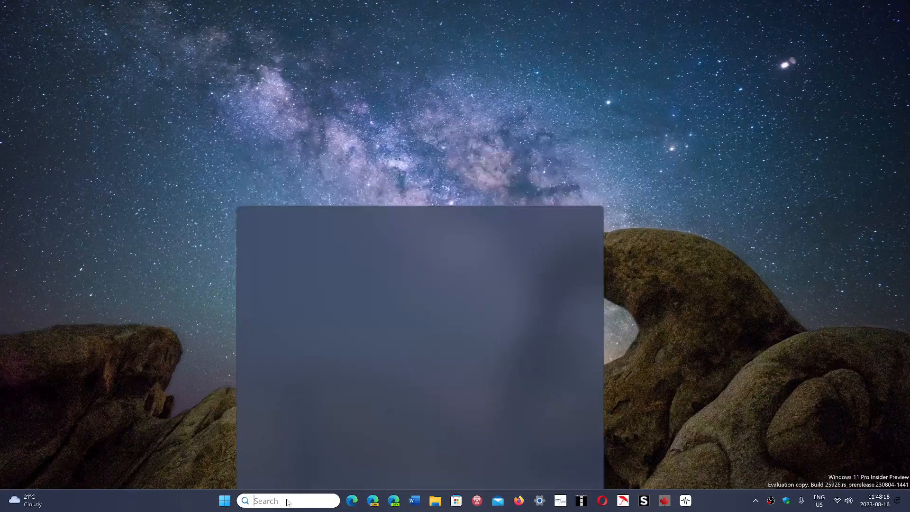
pyautogui.write('paint')
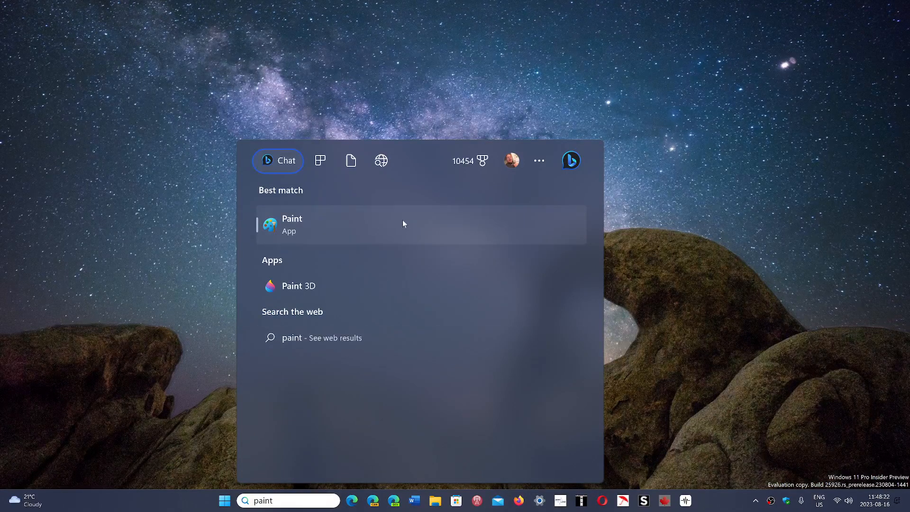
pyautogui.click(292, 225)
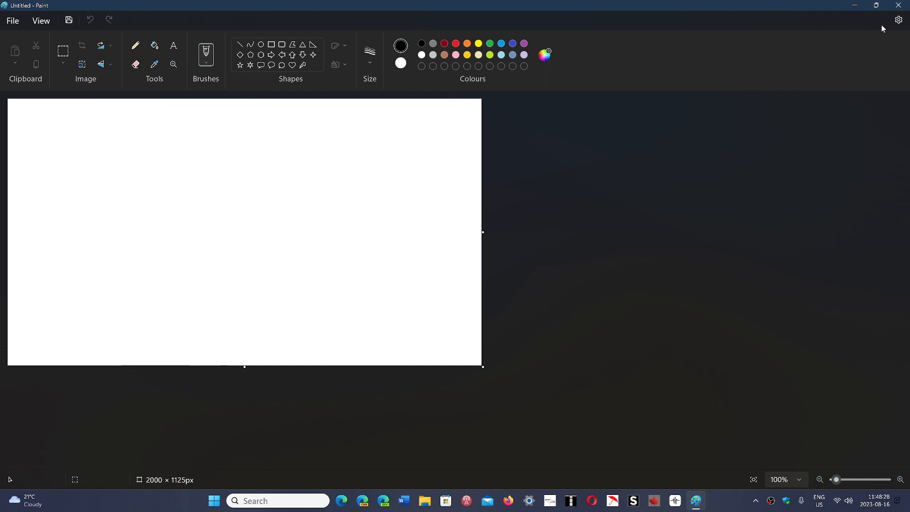
pyautogui.moveTo(898, 20)
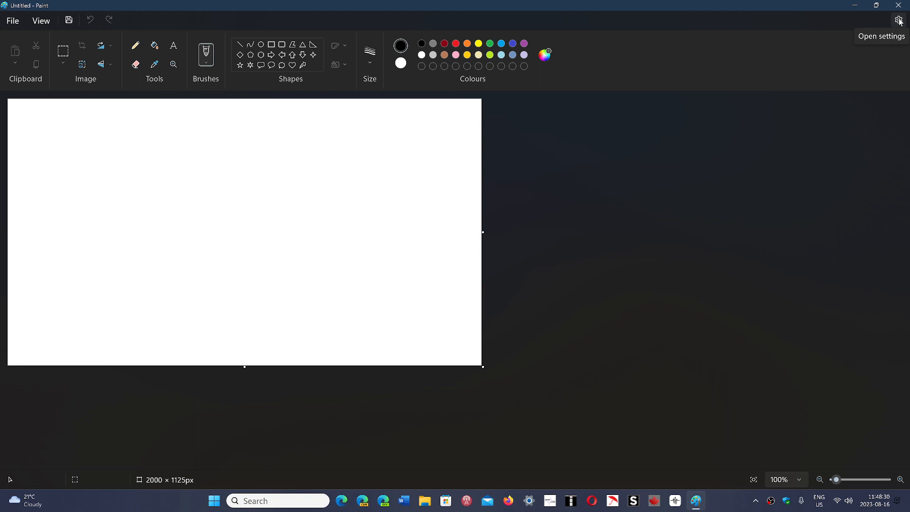
# Step: Show Paint's Settings page with the Dark app theme selected
pyautogui.click(899, 19)
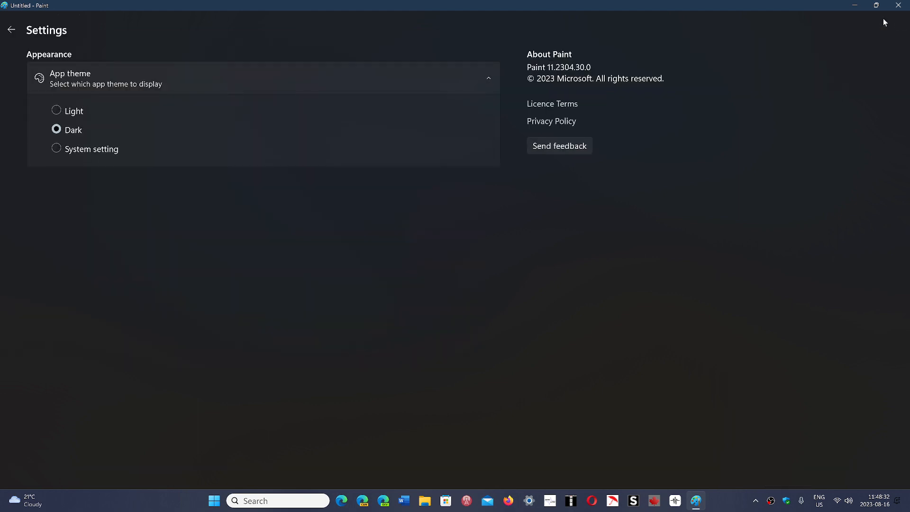
pyautogui.moveTo(87, 132)
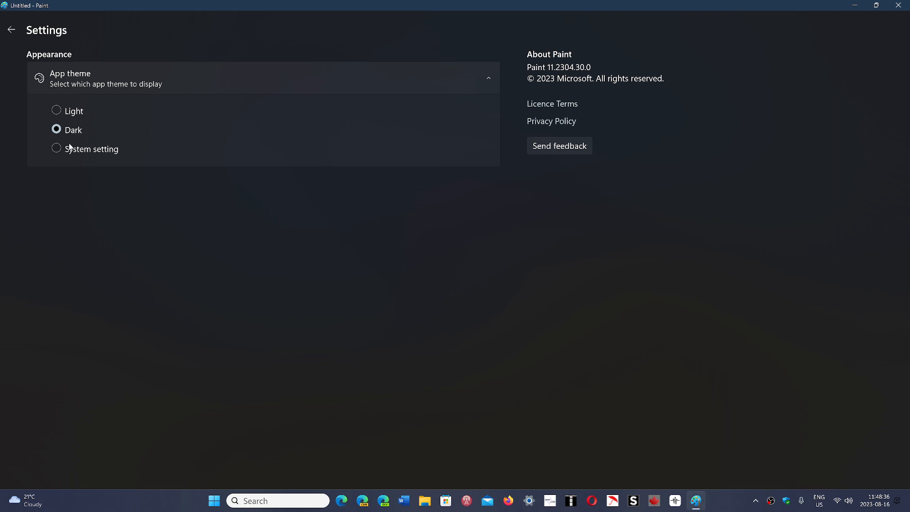
pyautogui.moveTo(340, 262)
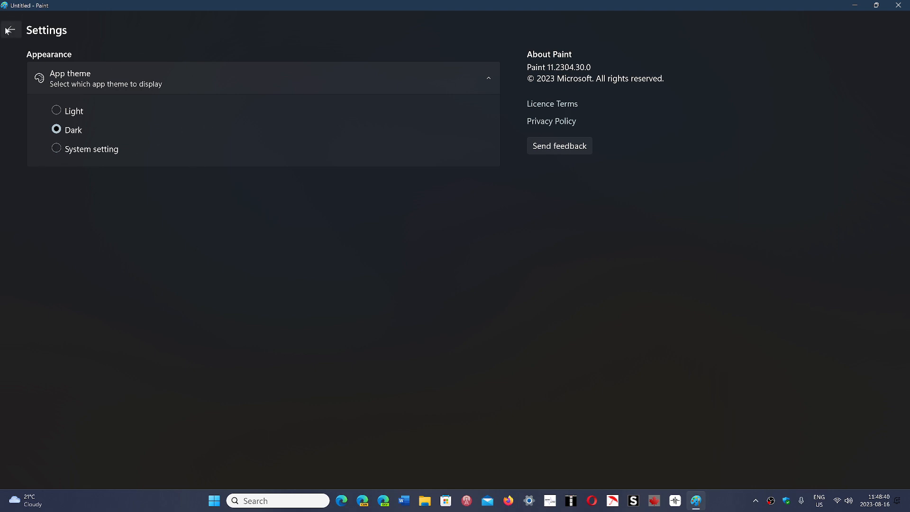
# Step: Return to the canvas and add a small loop at the tip of the black freehand line
pyautogui.click(10, 29)
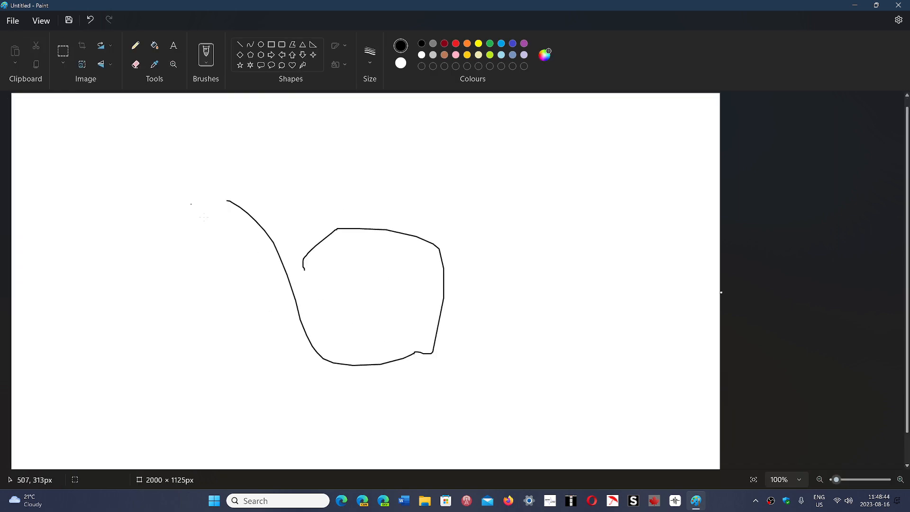
pyautogui.click(901, 480)
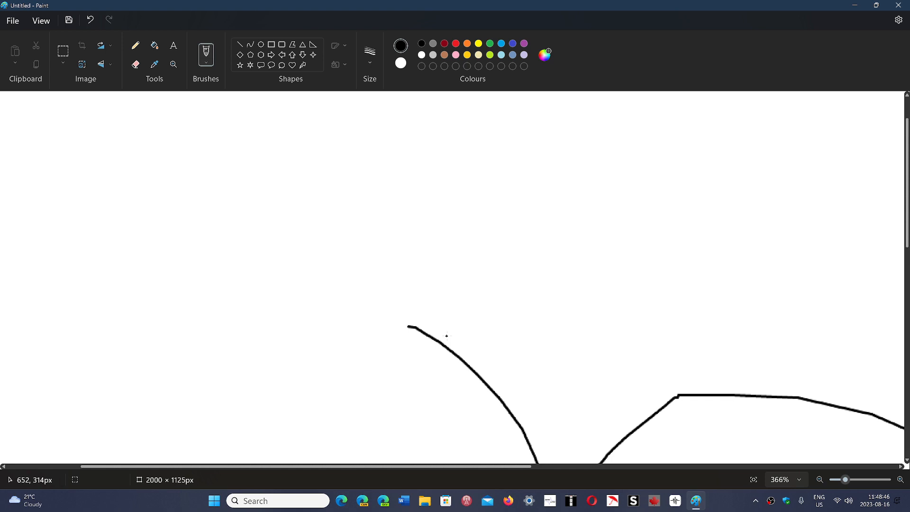
pyautogui.moveTo(432, 348); pyautogui.dragTo(468, 345)
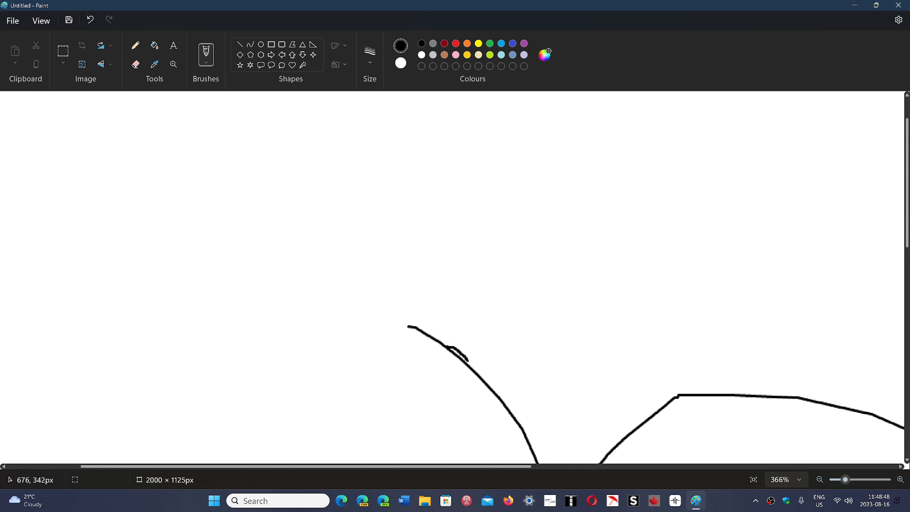
pyautogui.moveTo(464, 360); pyautogui.dragTo(441, 372)
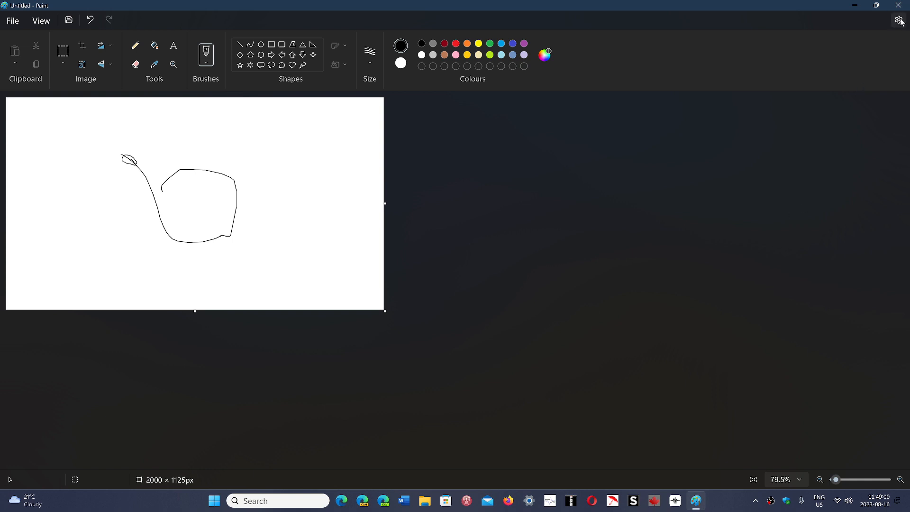
# Step: Reopen Paint's Settings page, still showing the Dark app theme
pyautogui.click(897, 20)
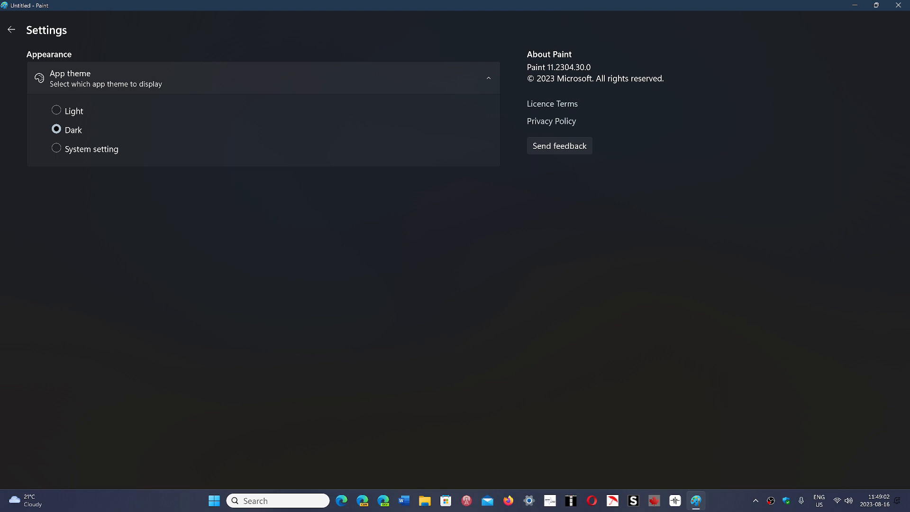
pyautogui.moveTo(635, 115)
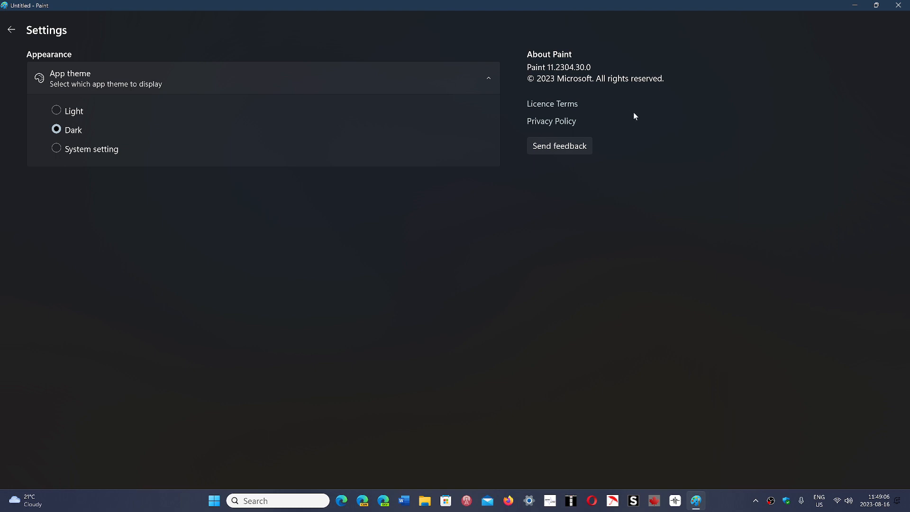
pyautogui.moveTo(593, 332)
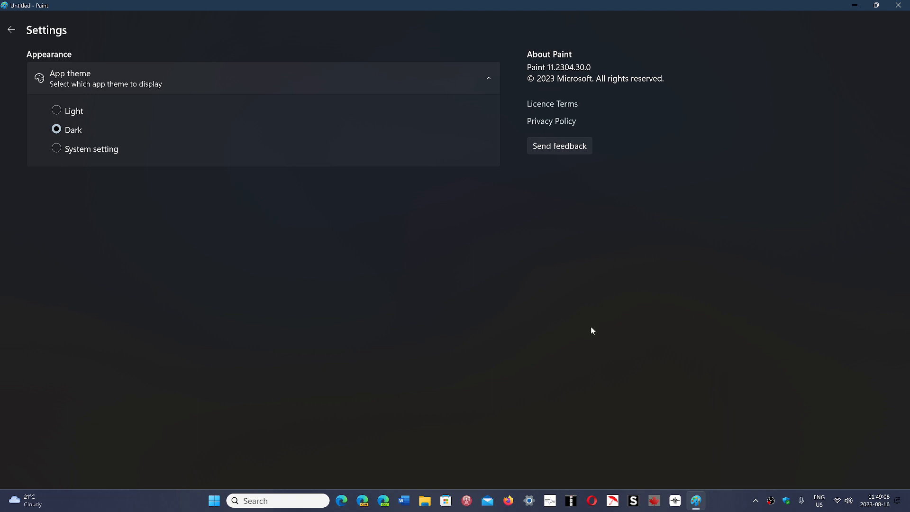
pyautogui.moveTo(453, 493)
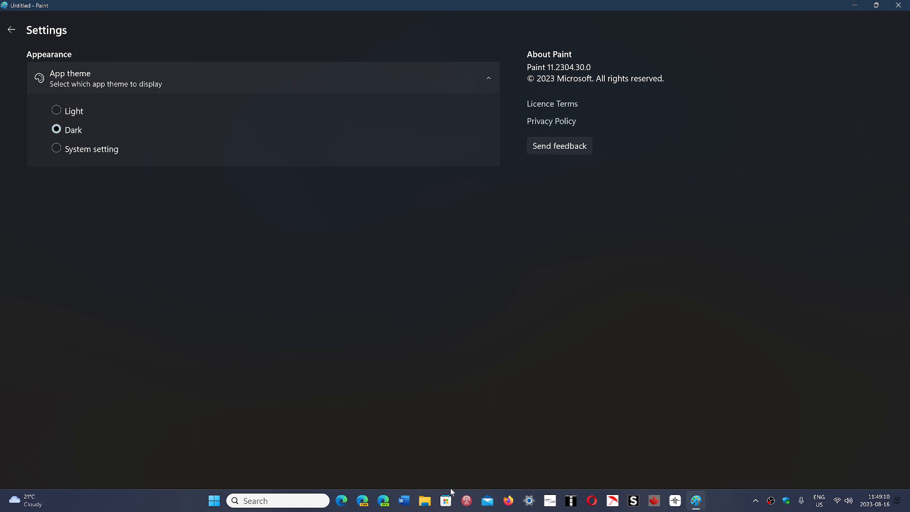
# Step: Check for app updates in the Microsoft Store Library
pyautogui.click(446, 501)
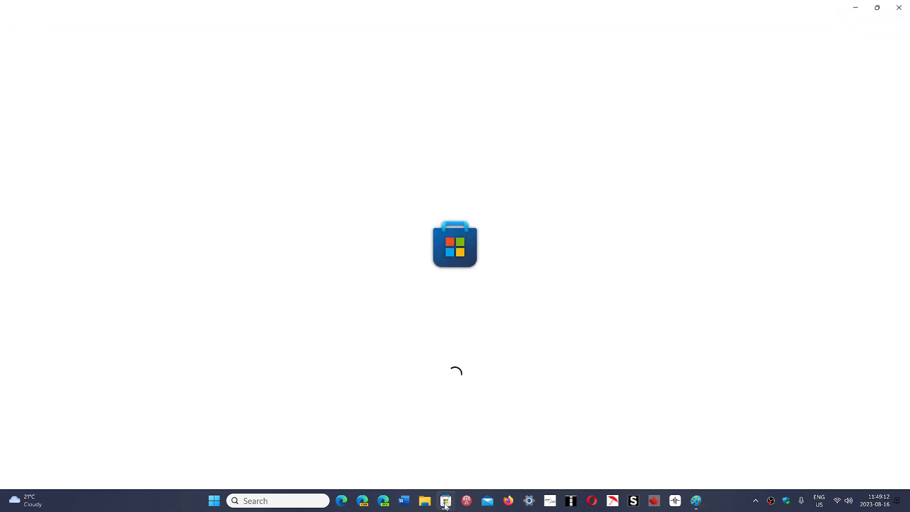
pyautogui.moveTo(22, 385)
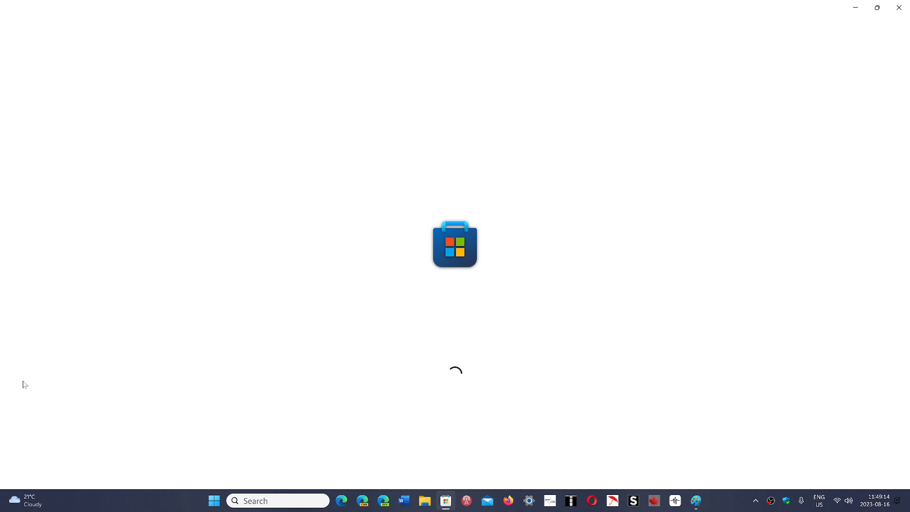
pyautogui.moveTo(18, 408)
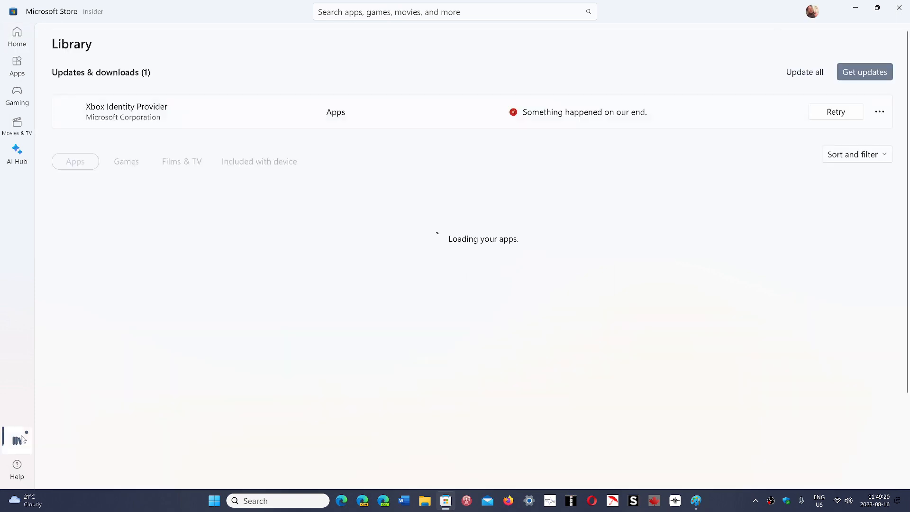
pyautogui.click(865, 73)
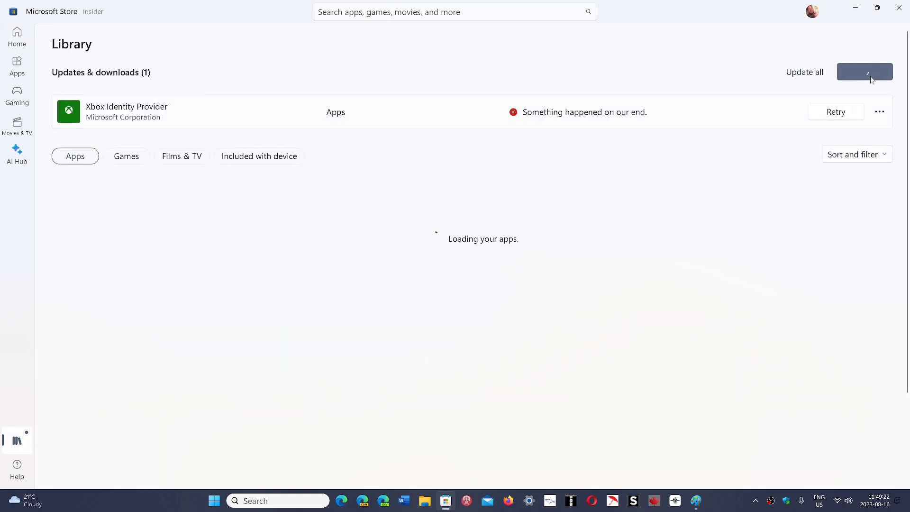
pyautogui.moveTo(411, 302)
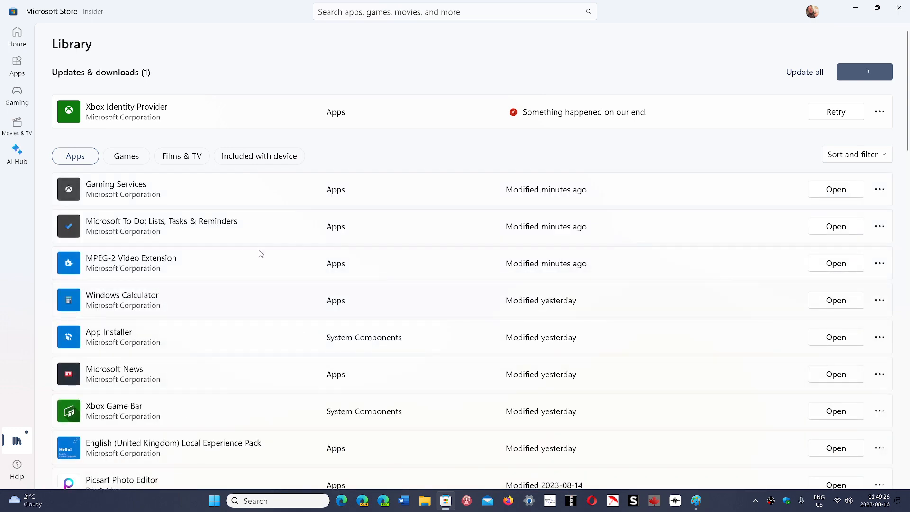
pyautogui.moveTo(899, 8)
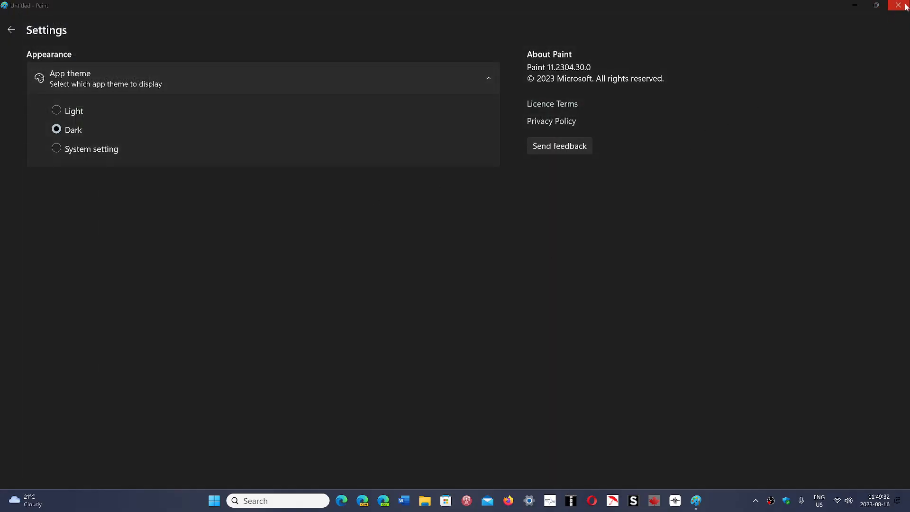
# Step: Close Paint, discarding the unsaved sketch
pyautogui.click(898, 4)
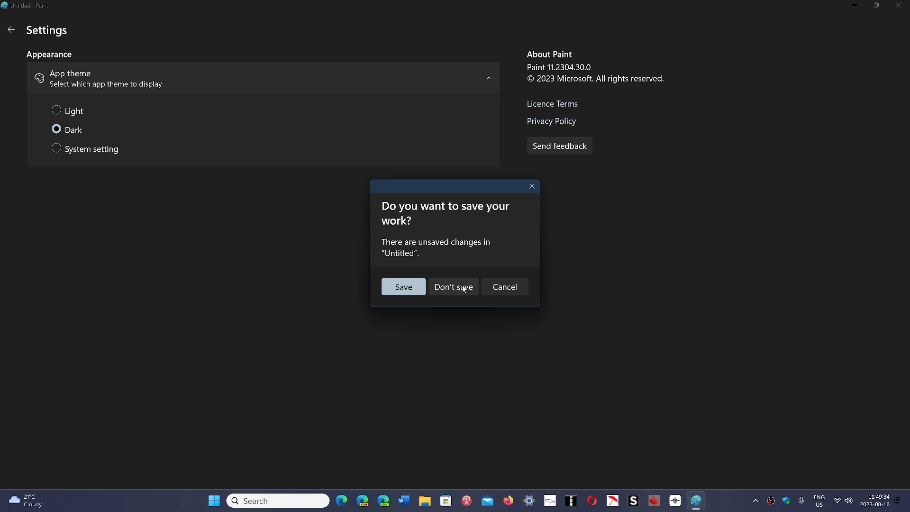
pyautogui.click(453, 286)
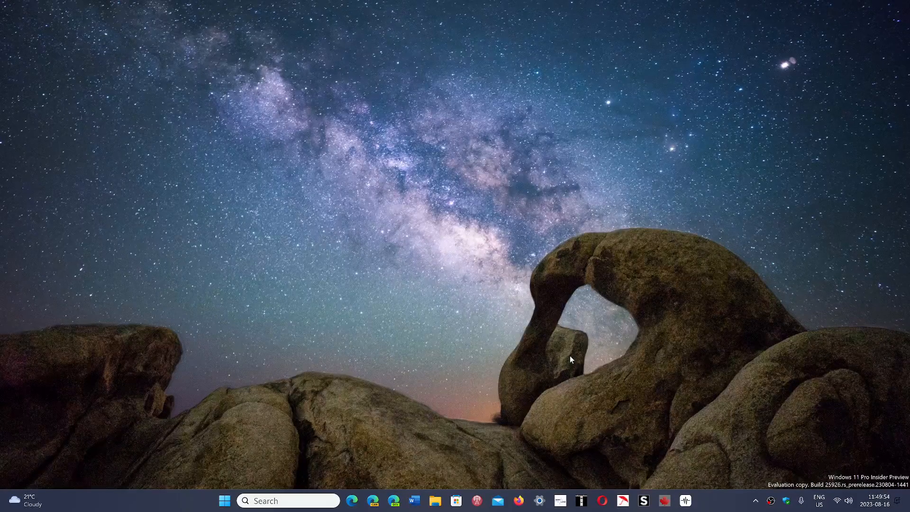
pyautogui.moveTo(502, 458)
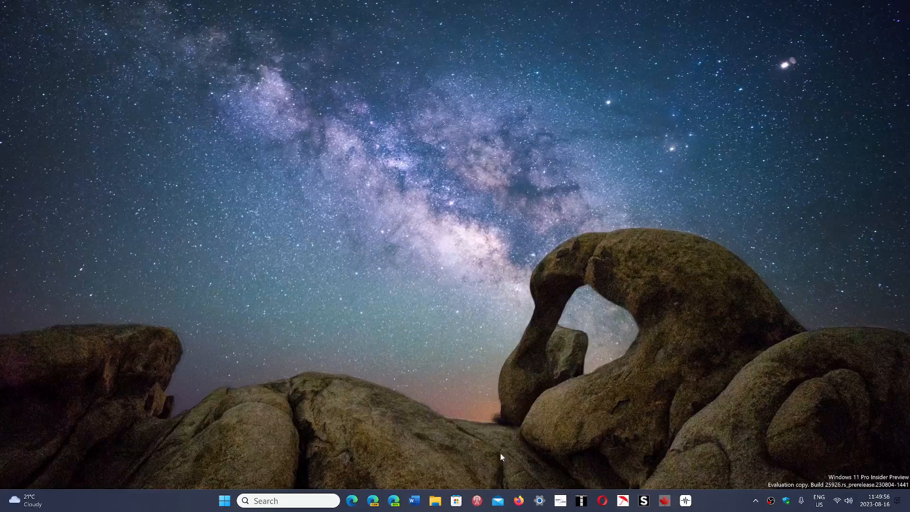
# Step: Relaunch Paint via Windows Search for 'pain', opening a blank canvas
pyautogui.click(223, 500)
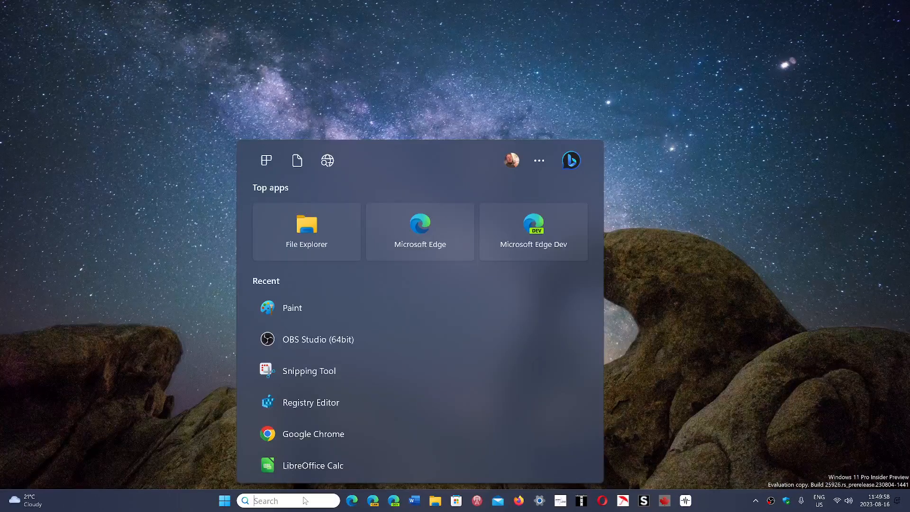
pyautogui.write('pain')
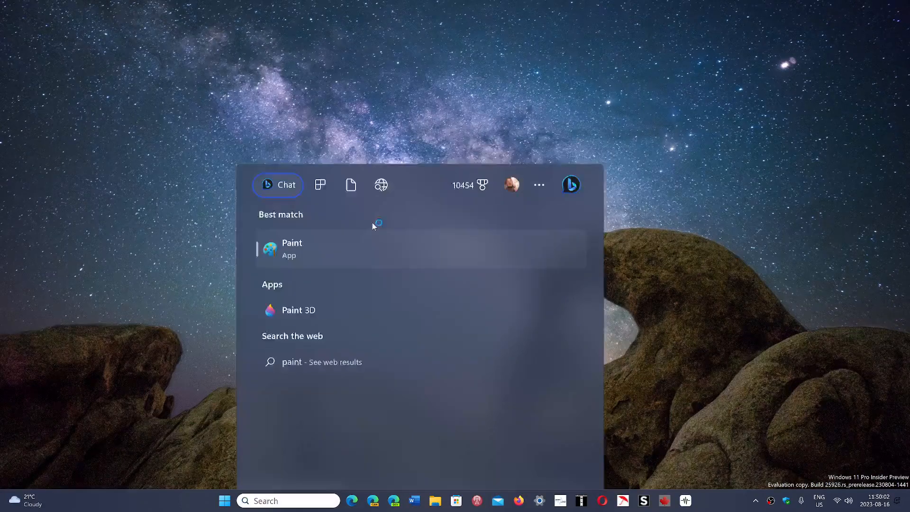
pyautogui.click(292, 250)
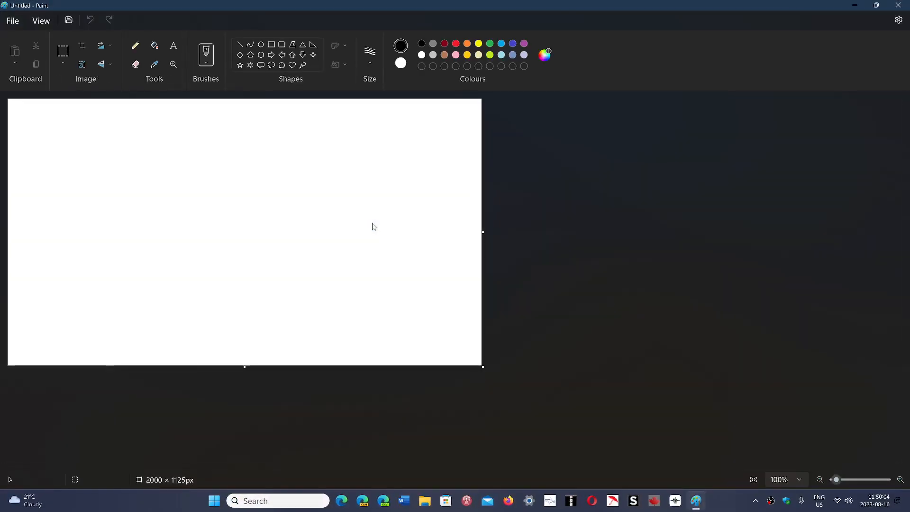